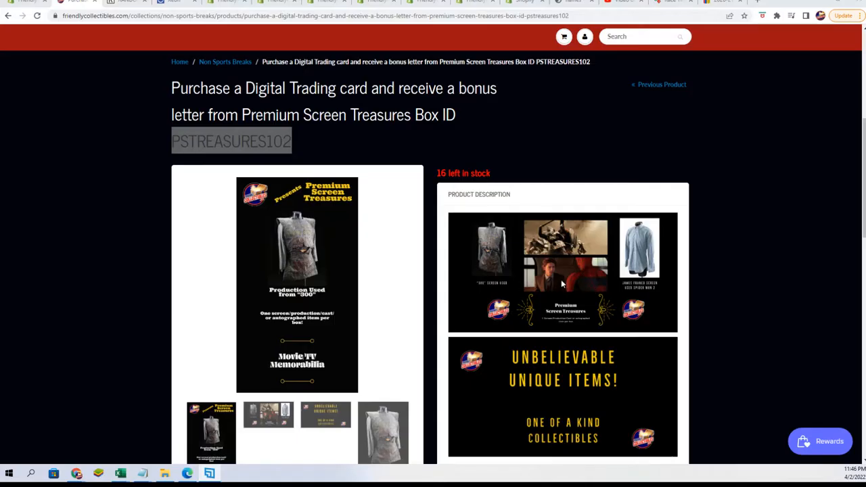
Scroll the Notepad note to the PSTREASURES102 heading and its four entrant names
scroll(down, 3)
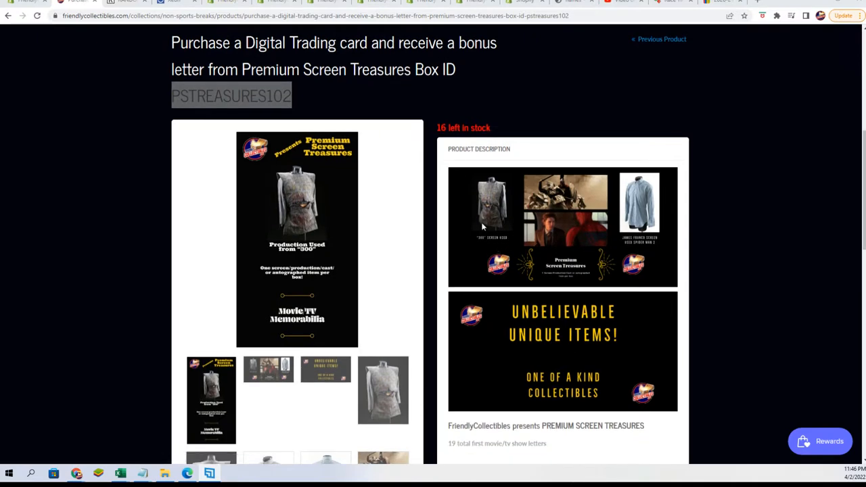
mouse_move(656, 229)
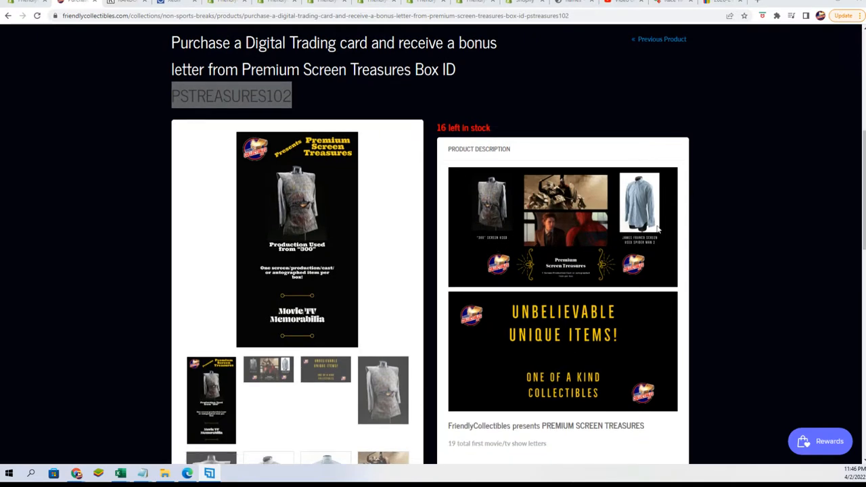
scroll(down, 3)
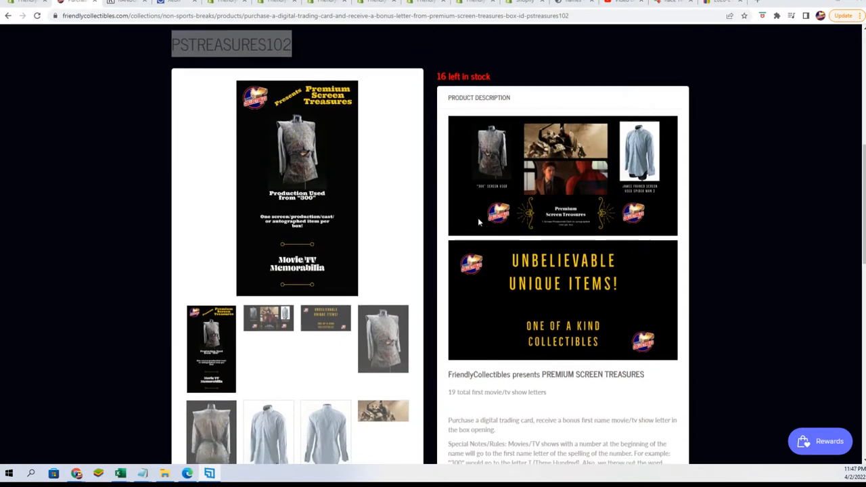
scroll(down, 3)
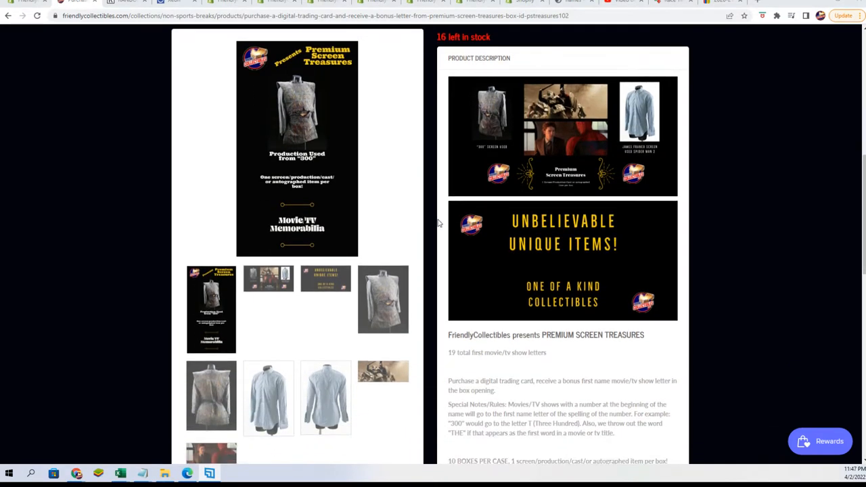
mouse_move(493, 254)
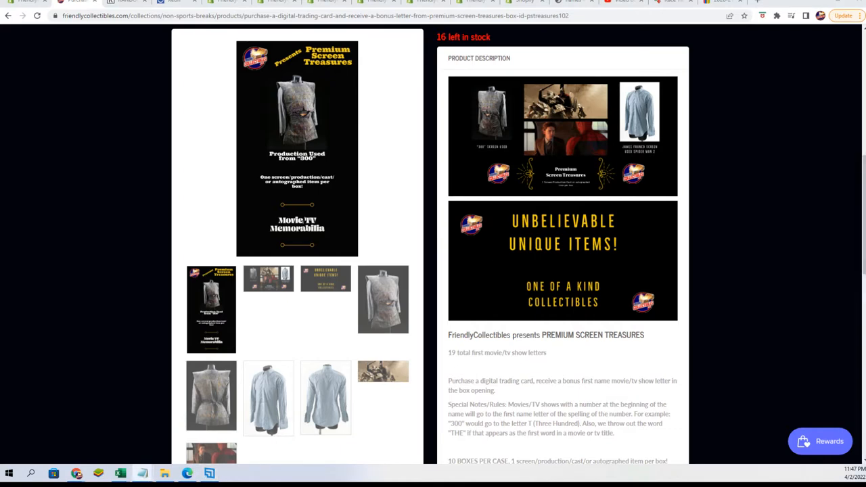
mouse_move(494, 108)
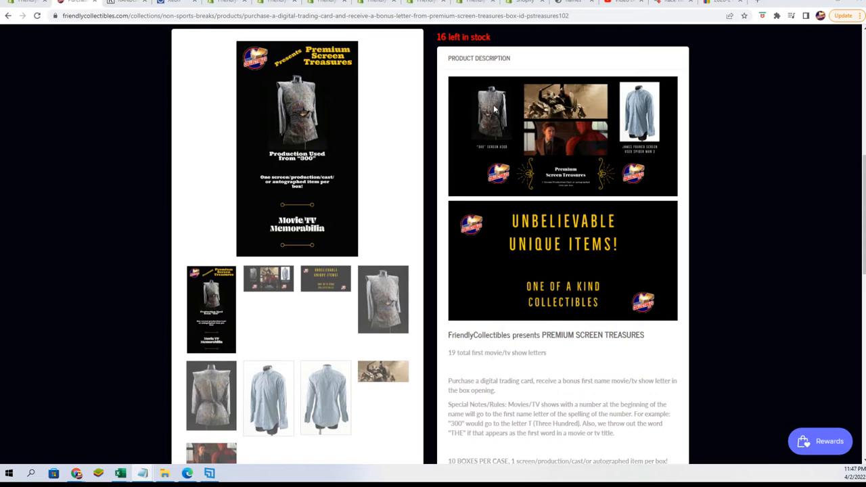
scroll(down, 3)
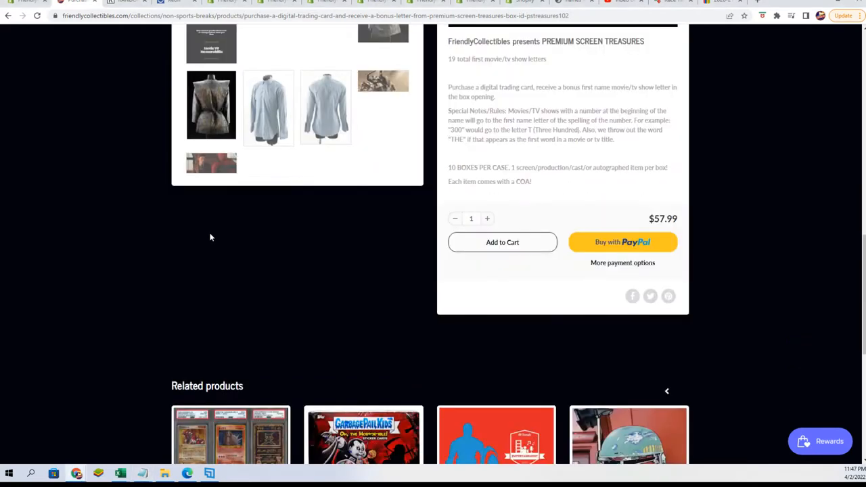
scroll(up, 3)
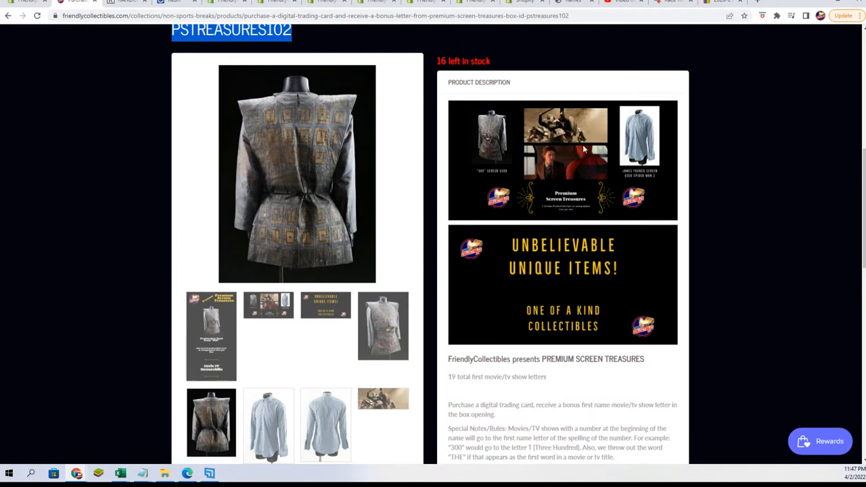
mouse_move(625, 140)
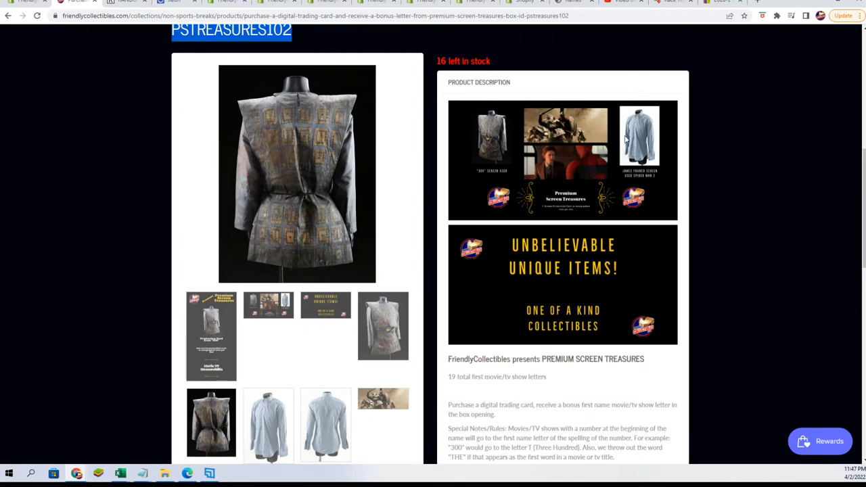
scroll(down, 3)
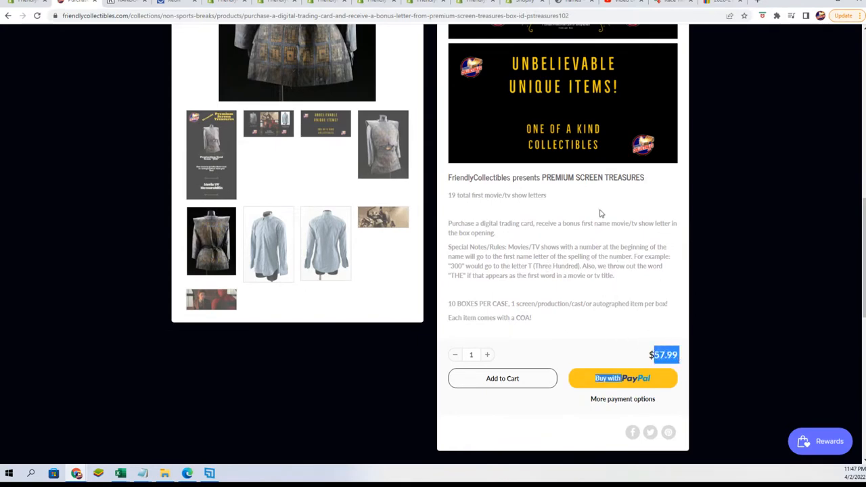
mouse_move(570, 330)
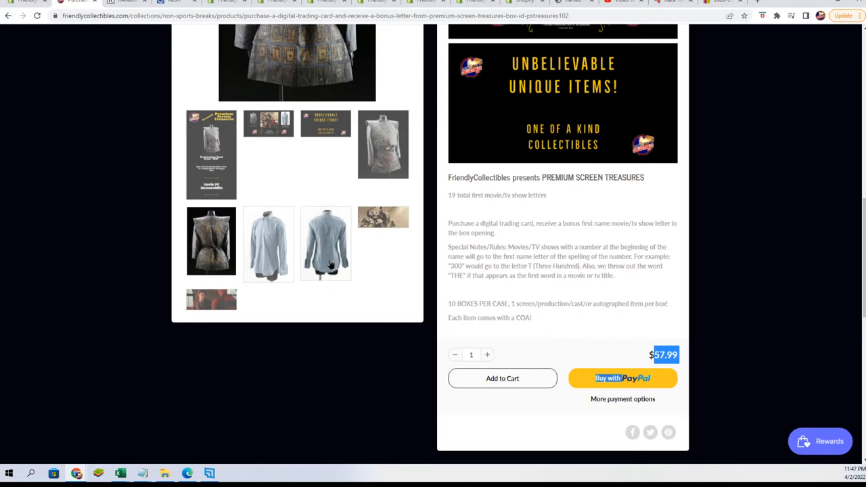
scroll(up, 3)
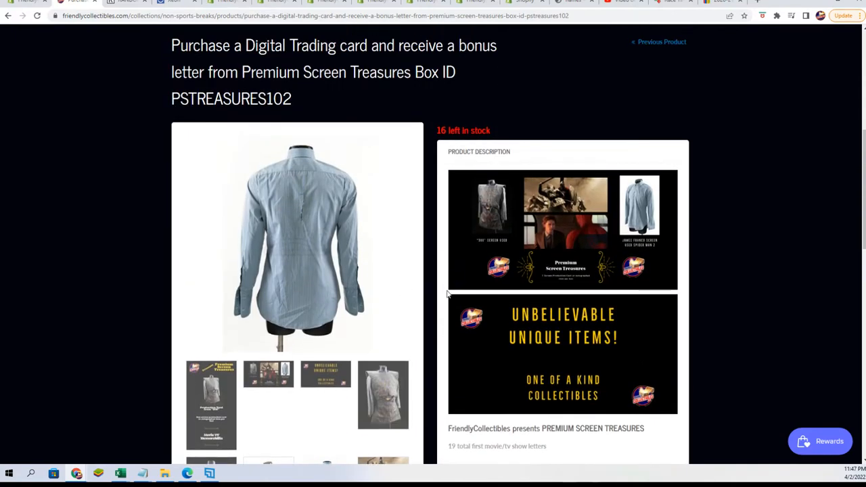
scroll(up, 3)
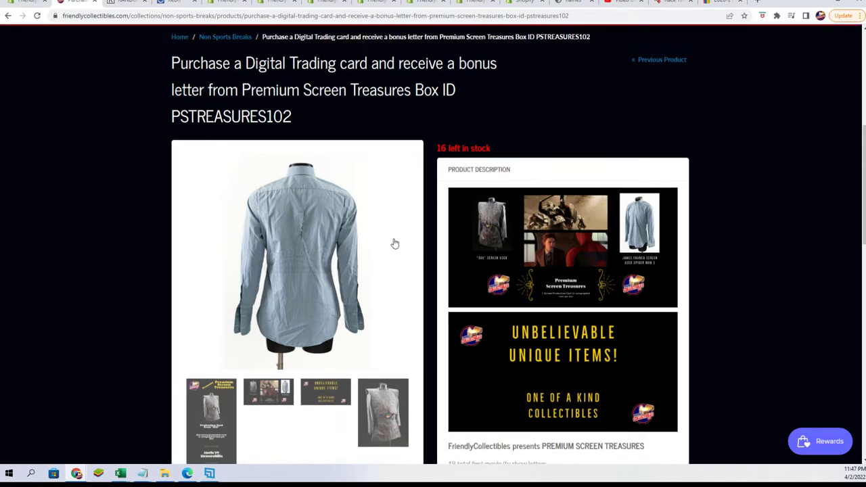
scroll(up, 3)
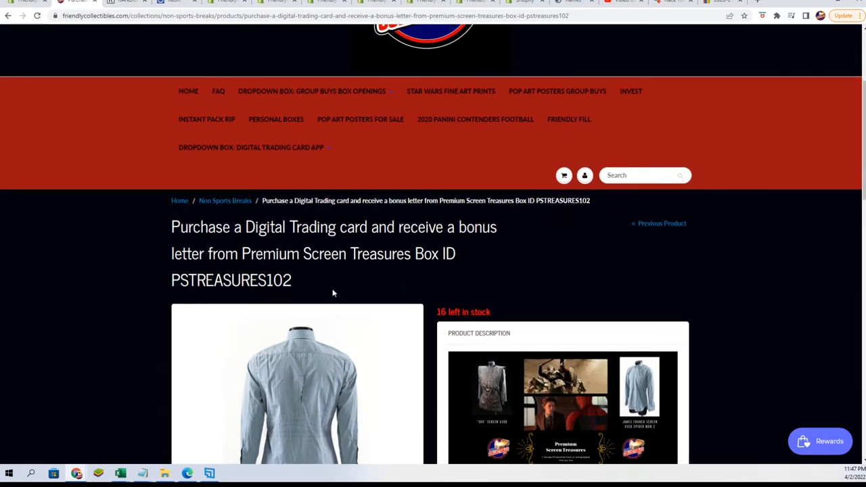
mouse_move(318, 271)
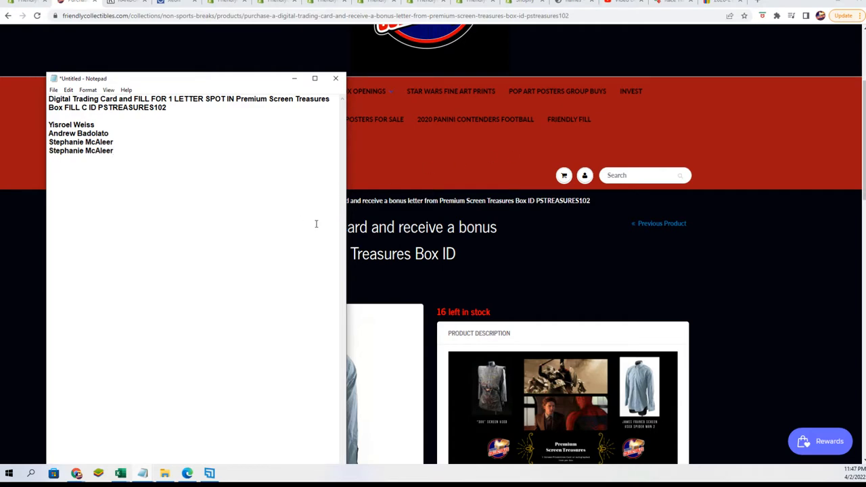
scroll(down, 3)
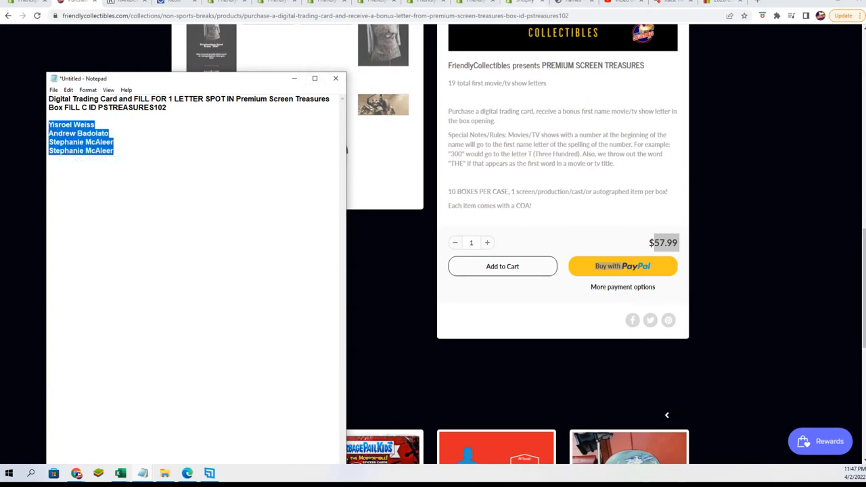
mouse_move(669, 2)
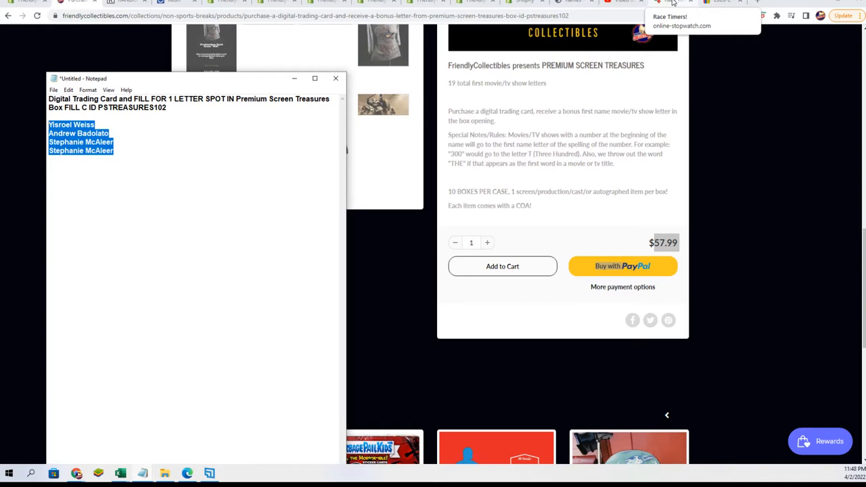
Replace the race's five names with the four entrants pasted from Notepad (4 of 100)
click(670, 5)
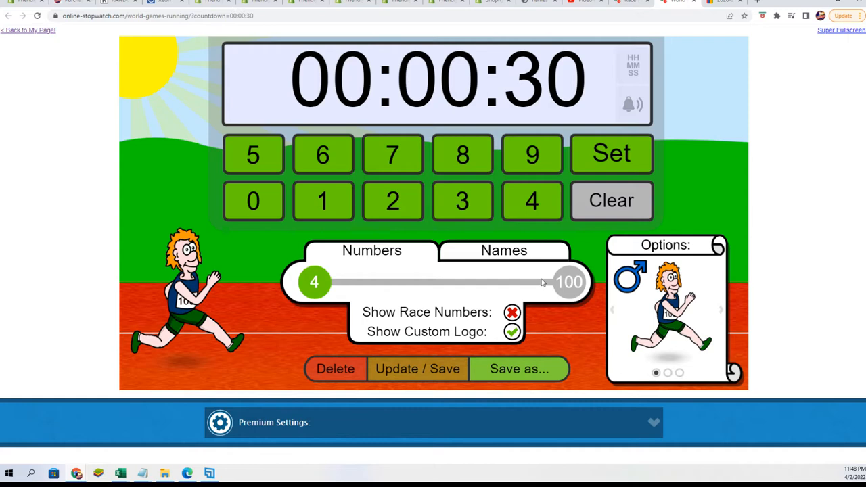
click(503, 251)
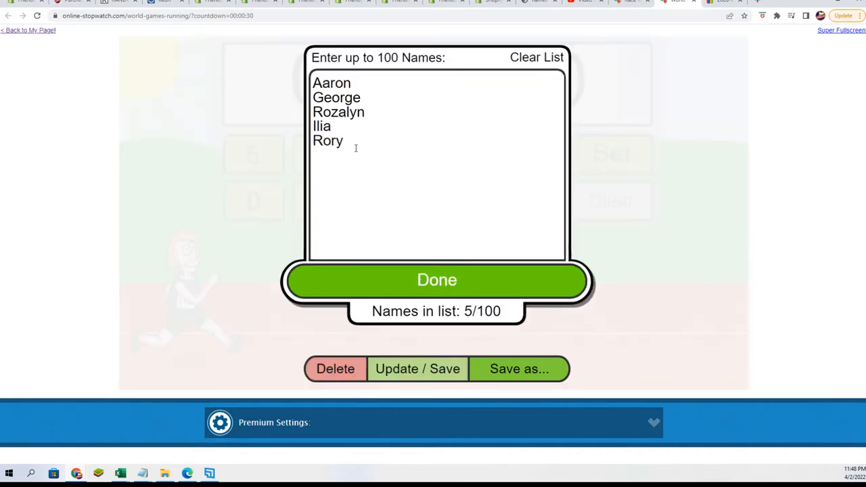
key(ctrl+a)
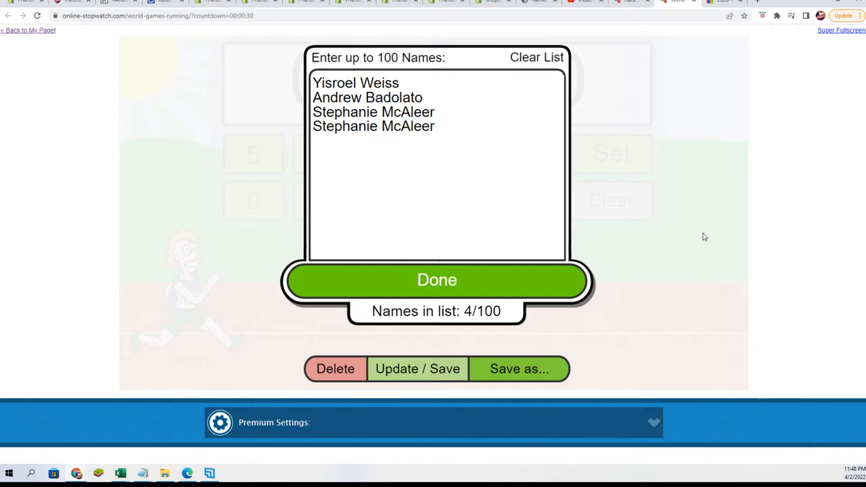
mouse_move(216, 117)
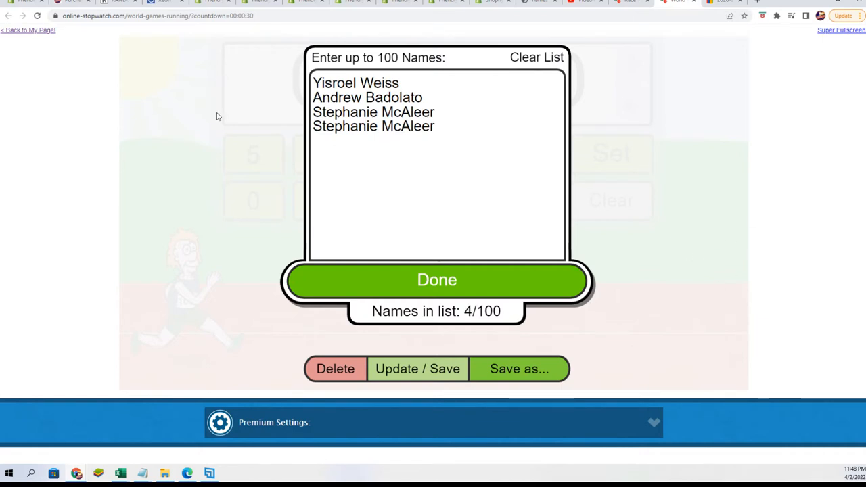
Review the four entrant names and finish editing so the runners line up on the track
click(436, 126)
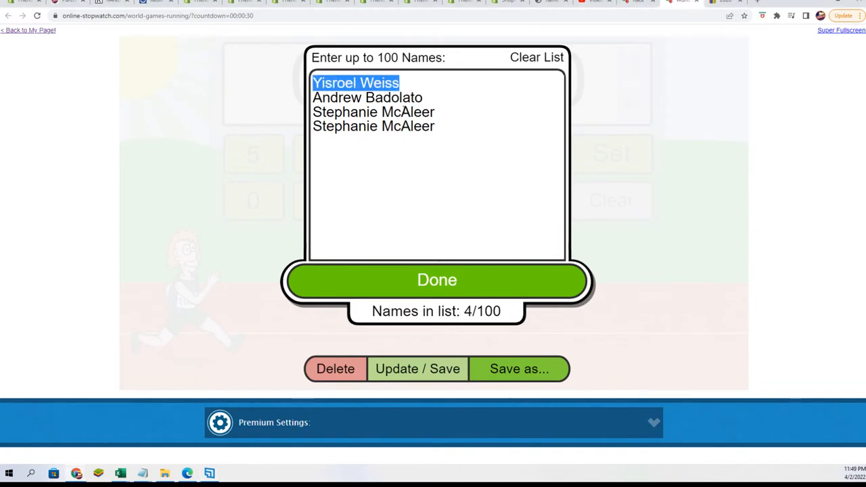
mouse_move(405, 88)
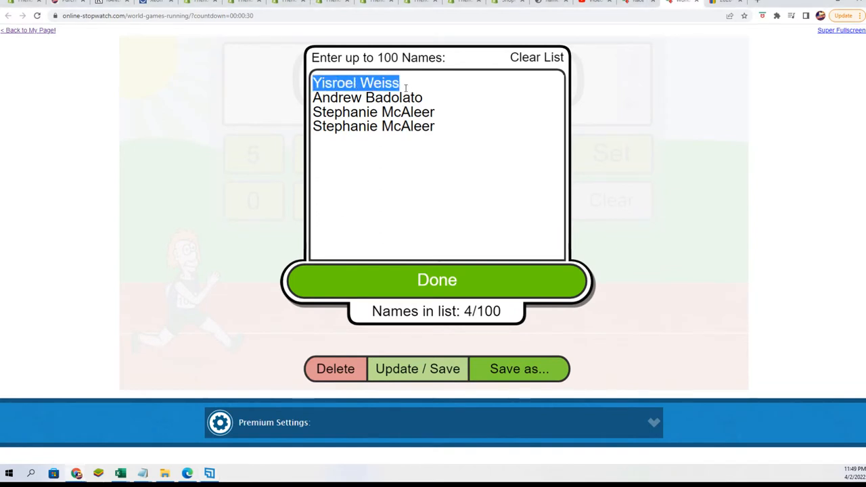
mouse_move(435, 273)
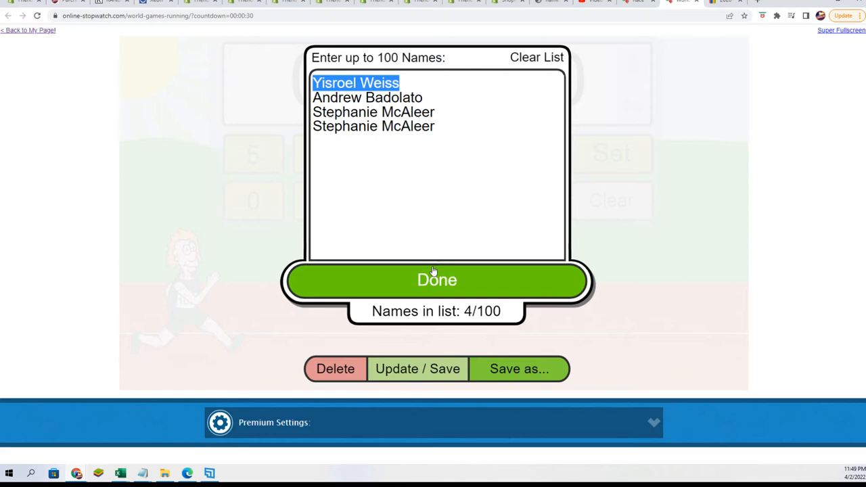
click(436, 279)
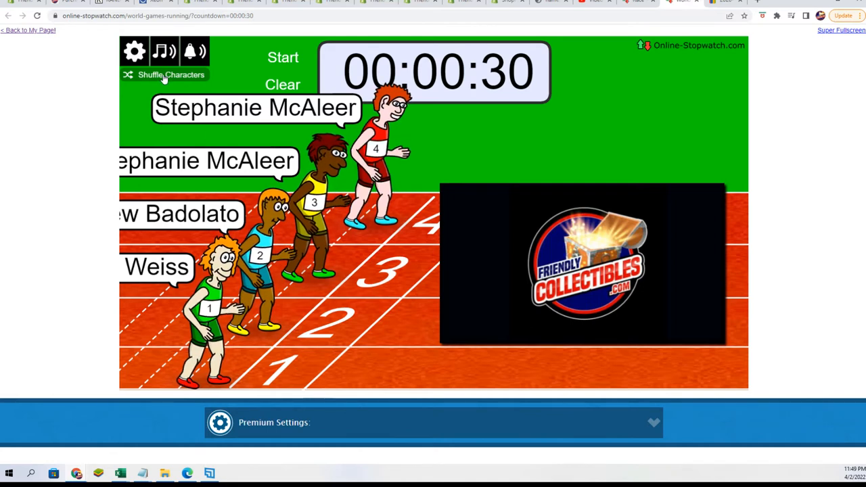
Shuffle the runners' name assignments twice before the race starts
click(165, 74)
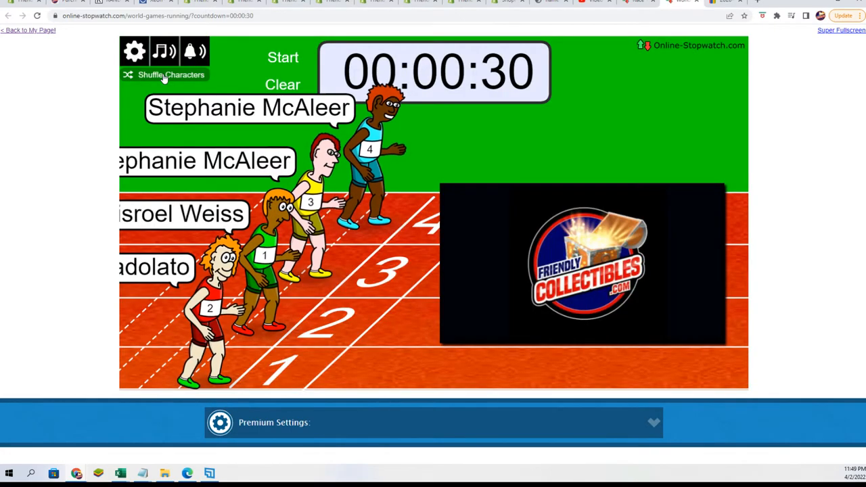
click(134, 51)
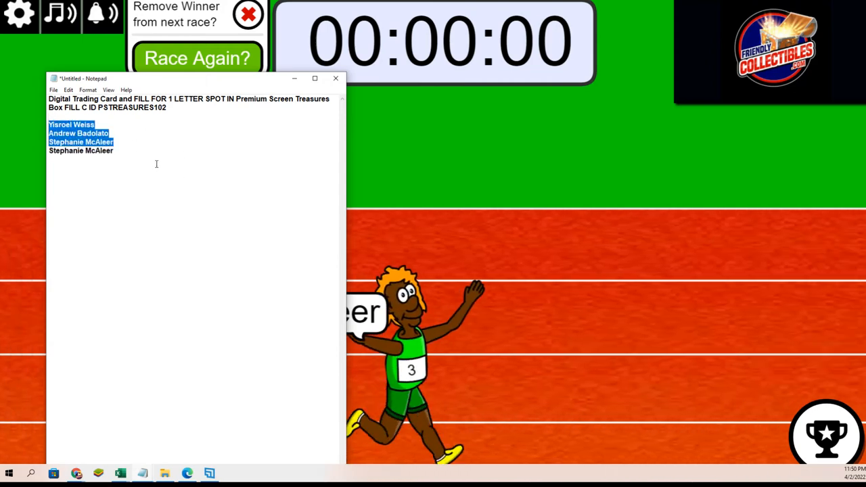
Delete the three losing names from Notepad and leave full-screen race view
key(Delete)
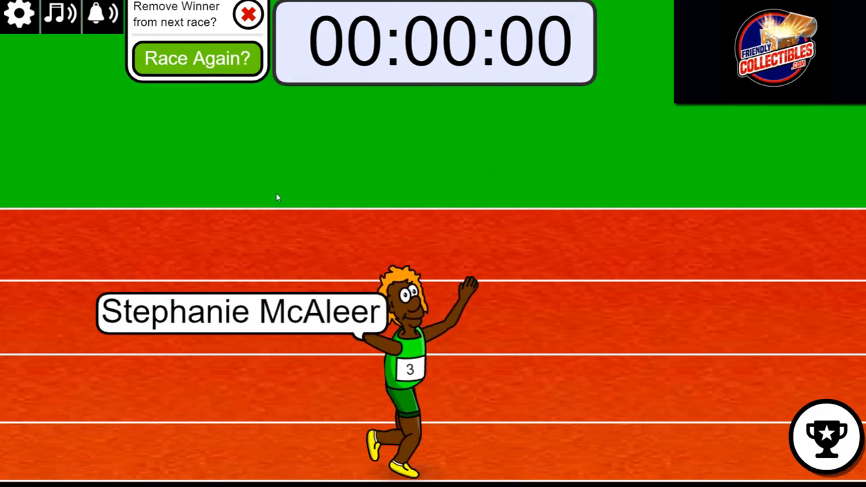
key(Escape)
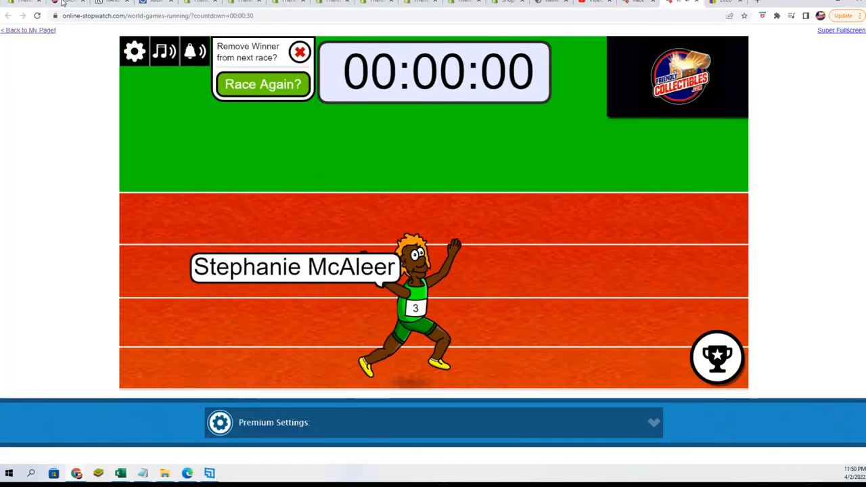
Return to the Premium Screen Treasures page and select the box ID PSTREASURES102 in its title
click(677, 75)
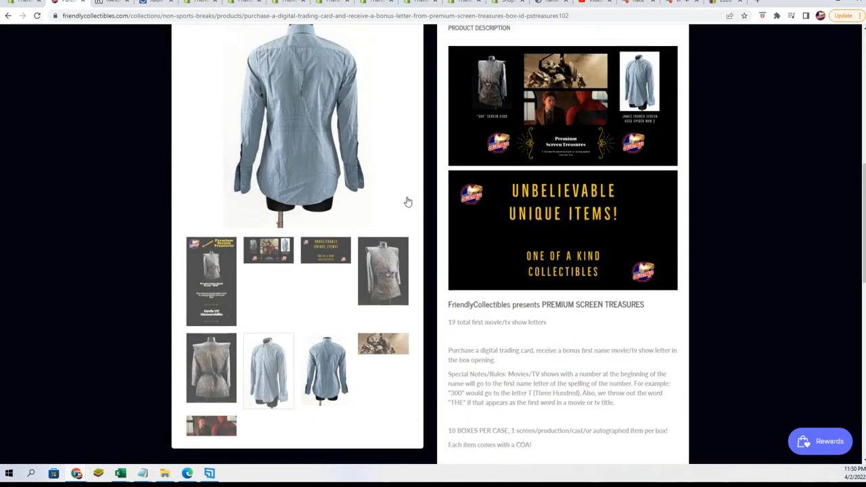
scroll(up, 3)
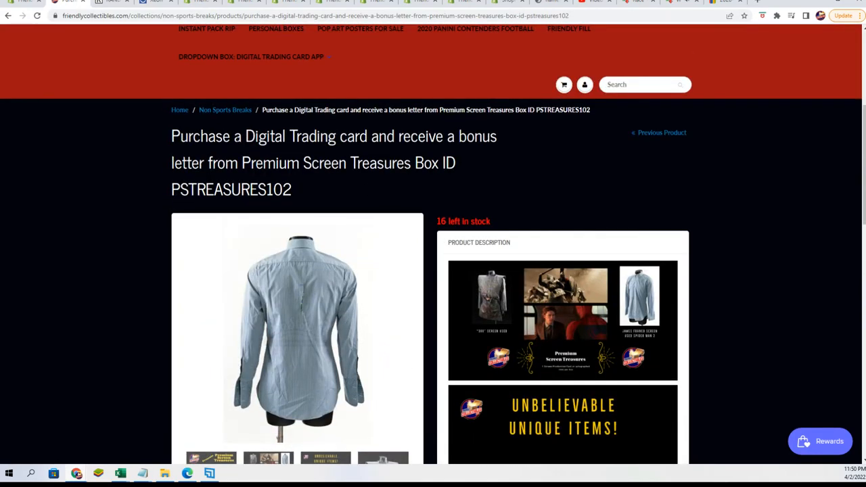
scroll(down, 3)
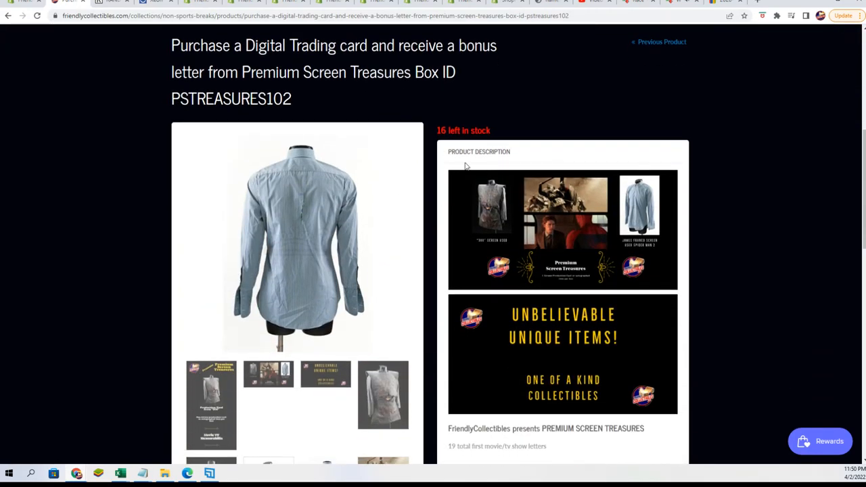
scroll(down, 3)
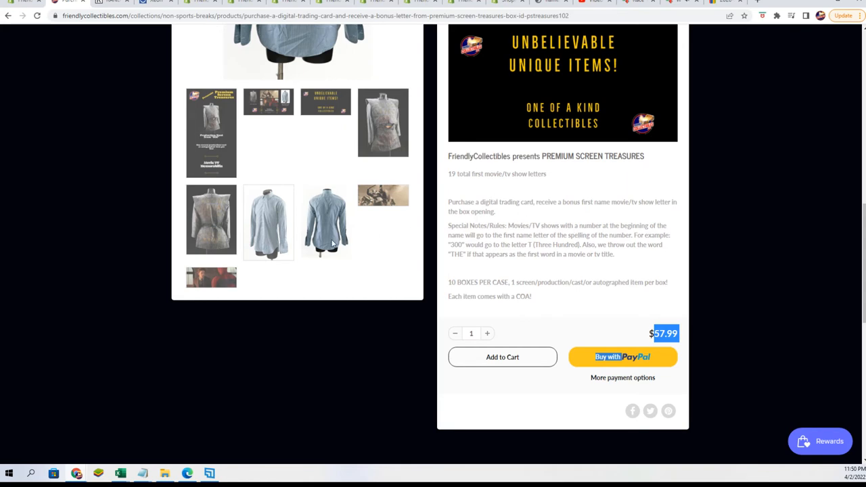
scroll(up, 3)
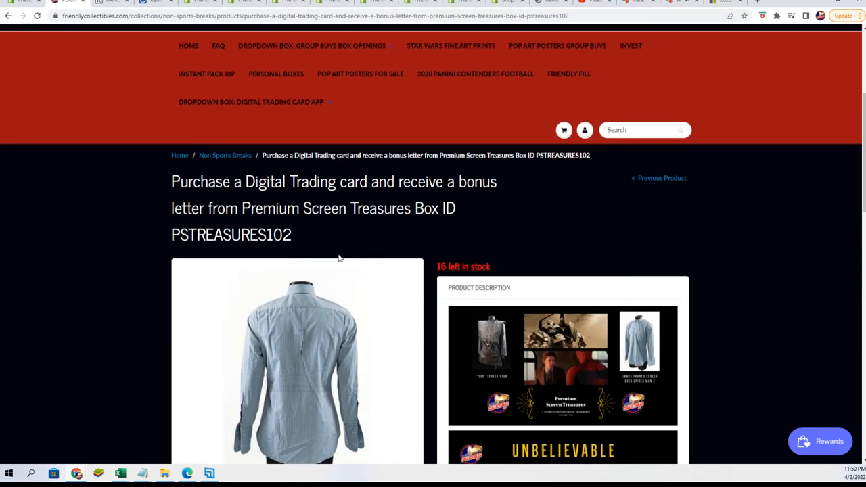
double_click(230, 234)
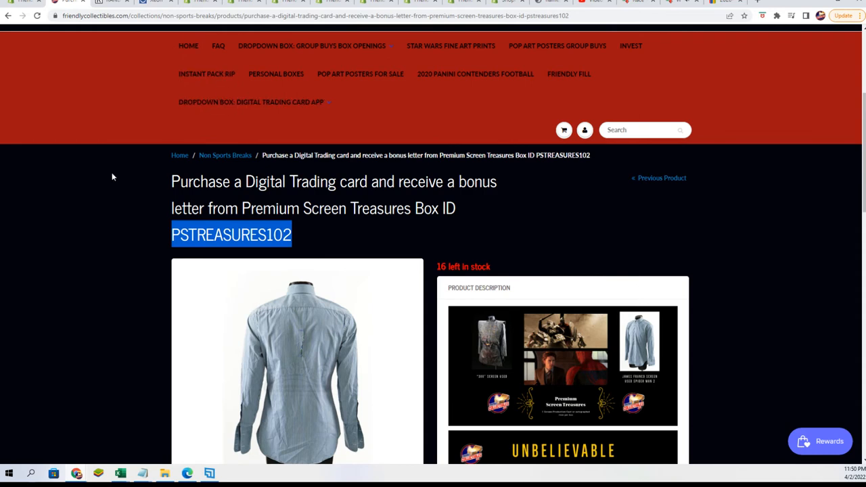
mouse_move(493, 33)
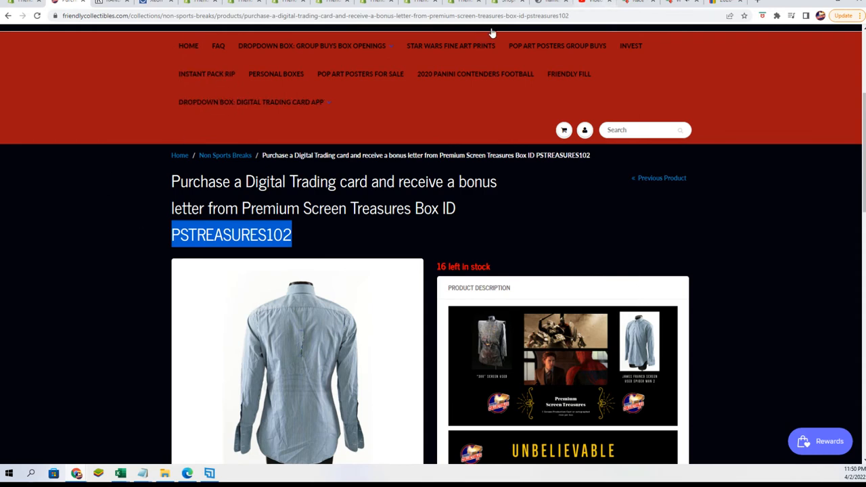
mouse_move(492, 34)
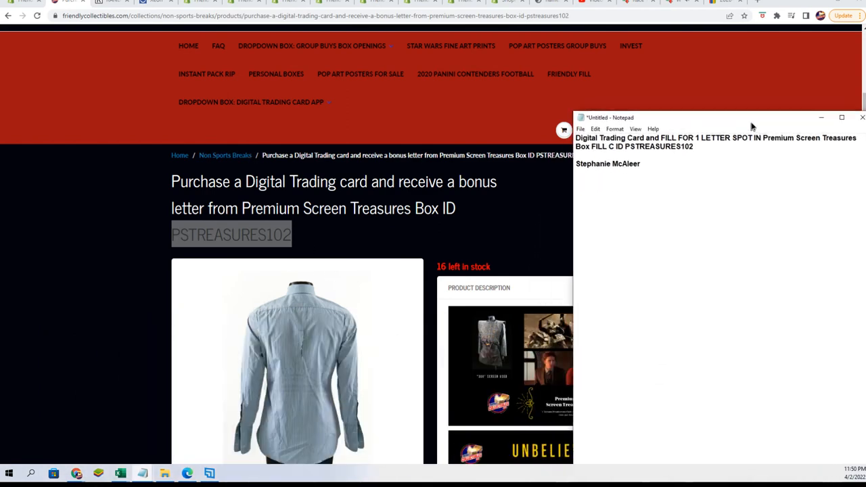
Bring the Friendly Collectibles product page back in front of the Notepad note
click(862, 116)
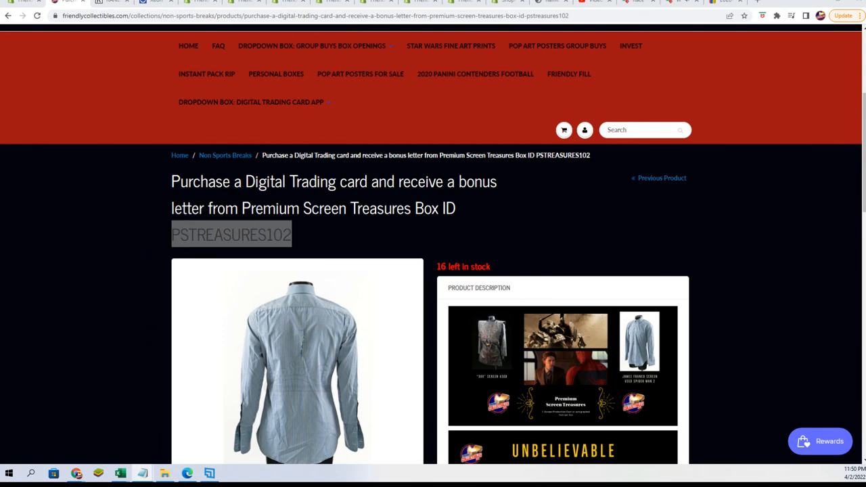
mouse_move(568, 73)
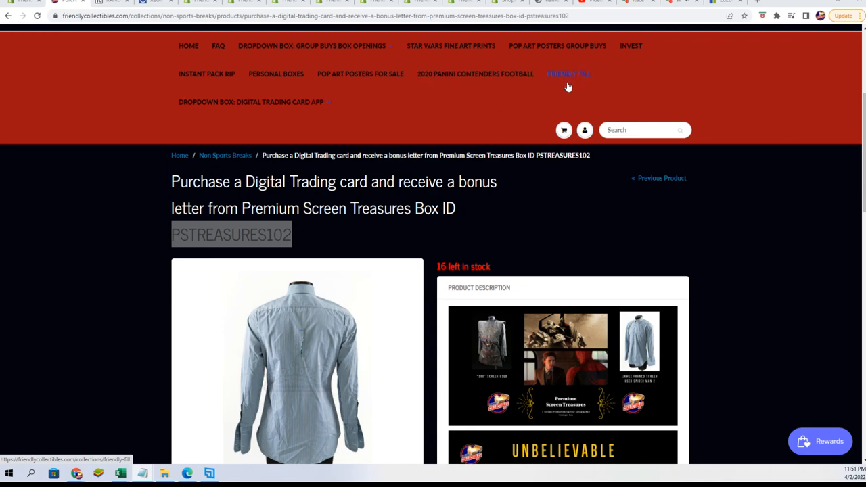
mouse_move(568, 73)
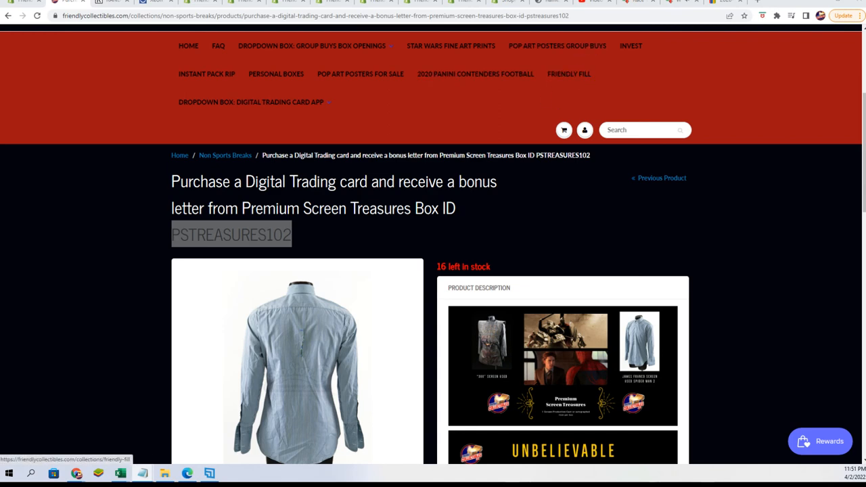